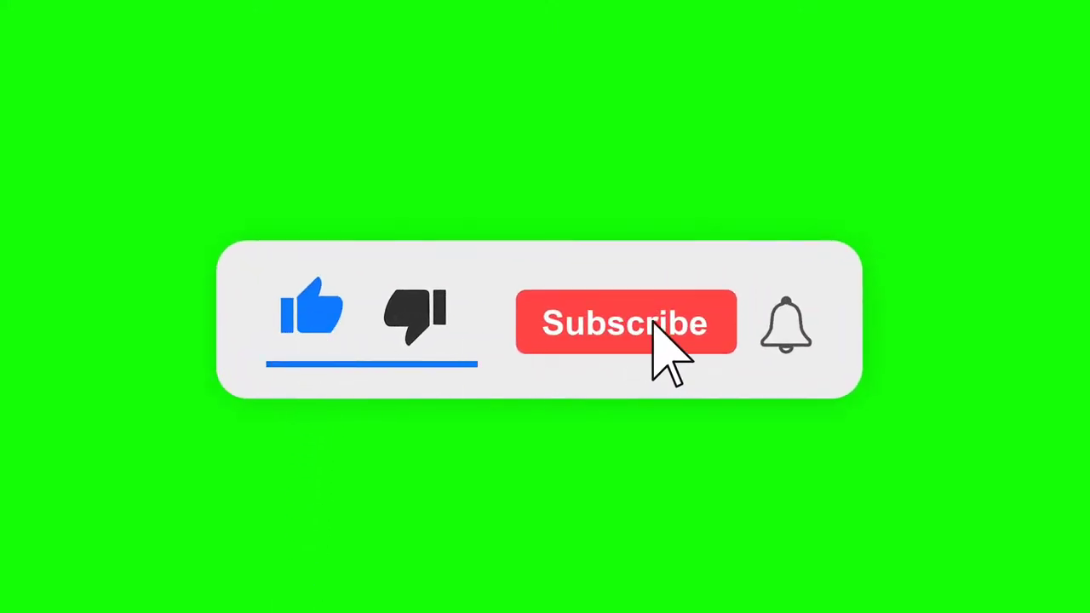
# Launch WhatsApp into the Intrinsic Trust chat and show the Favourites sticker tab
pyautogui.click(625, 322)
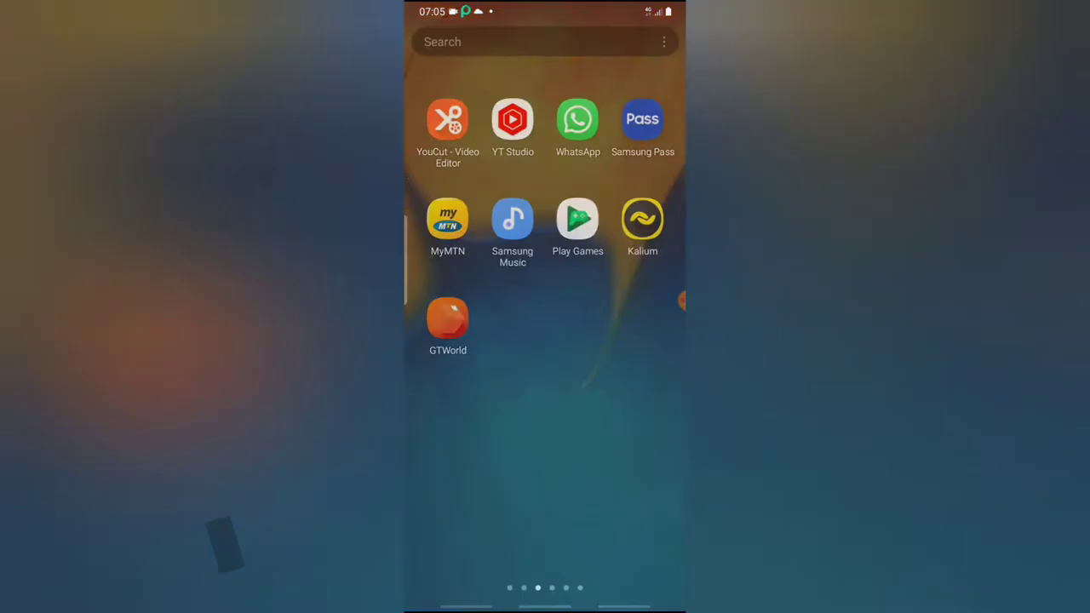
pyautogui.click(578, 120)
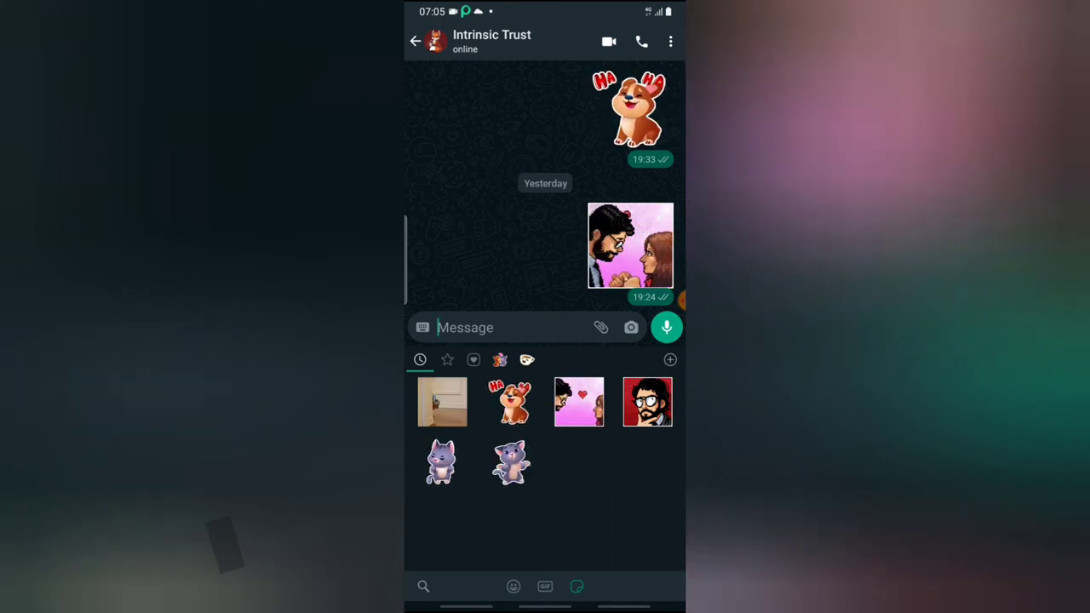
pyautogui.click(446, 358)
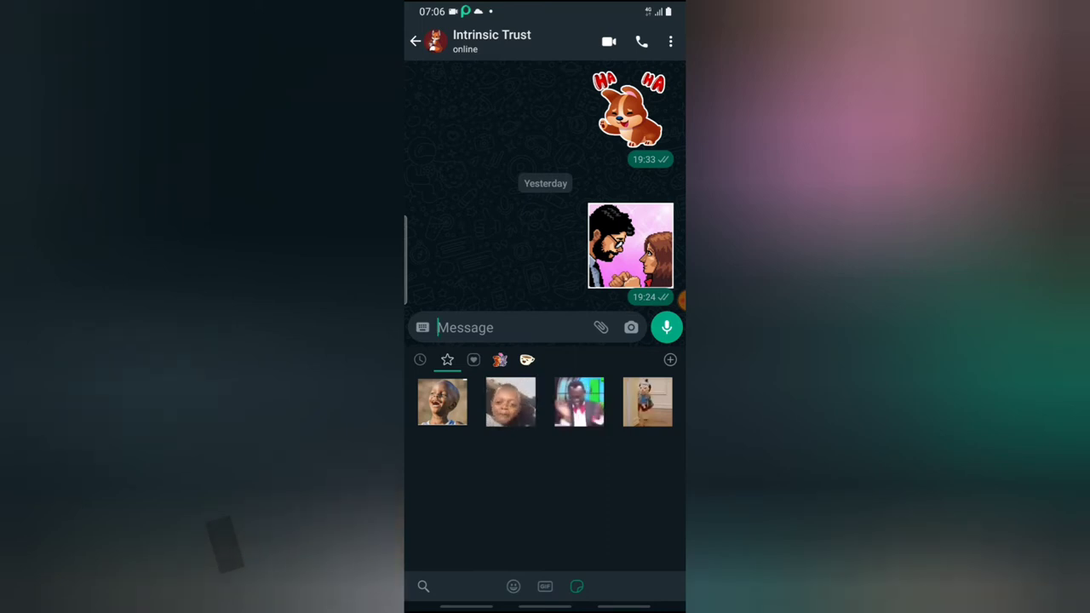
# Bring up the details box of the received cartoon sticker
pyautogui.click(630, 245)
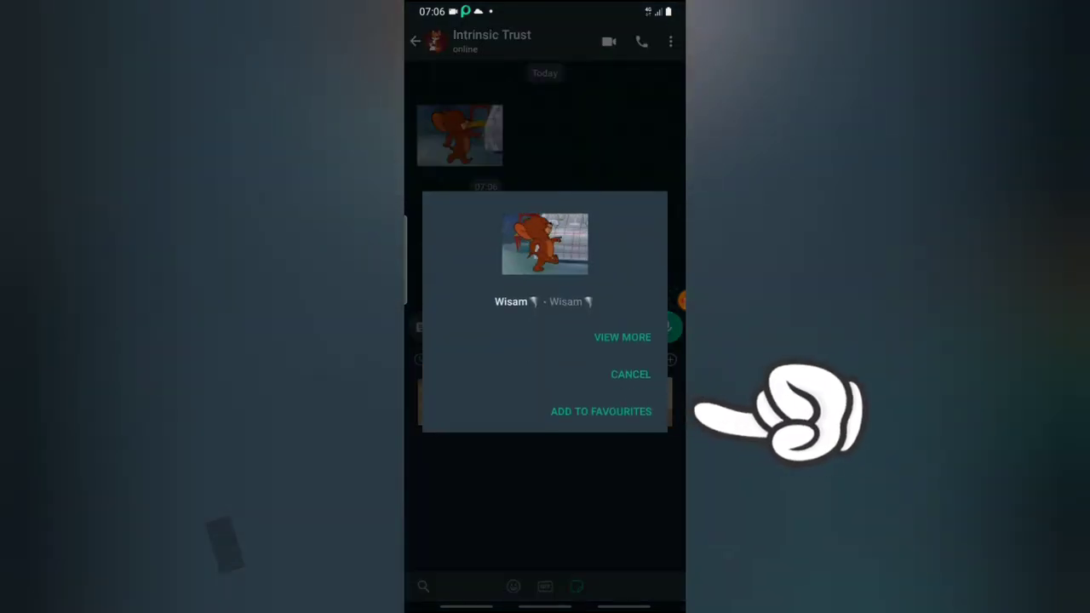
# Add both received stickers to favourites and send the man-behind-bars sticker to Intrinsic Trust
pyautogui.click(631, 375)
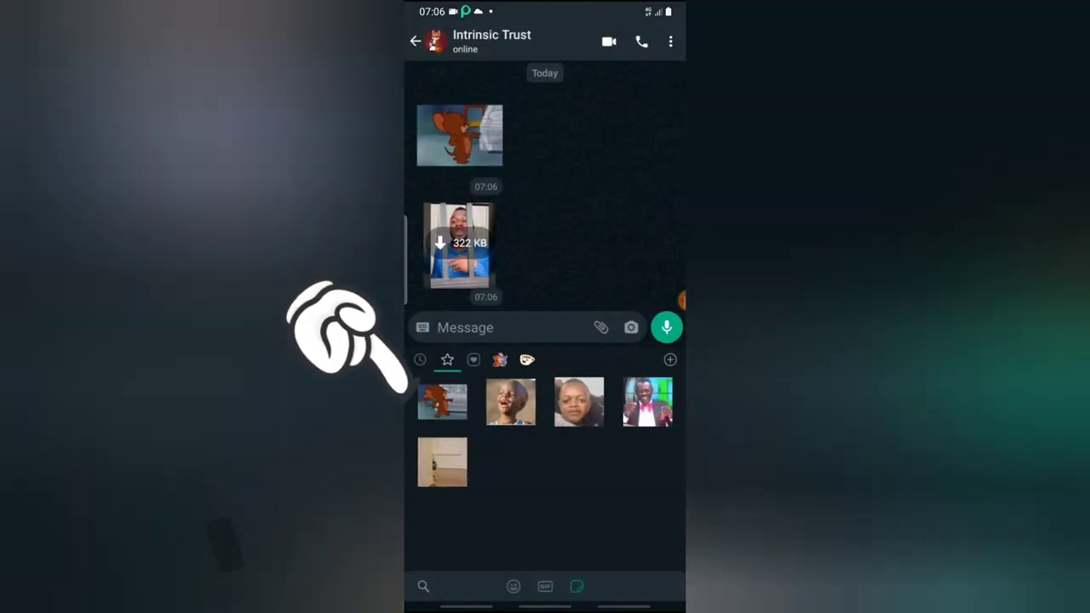
pyautogui.click(460, 246)
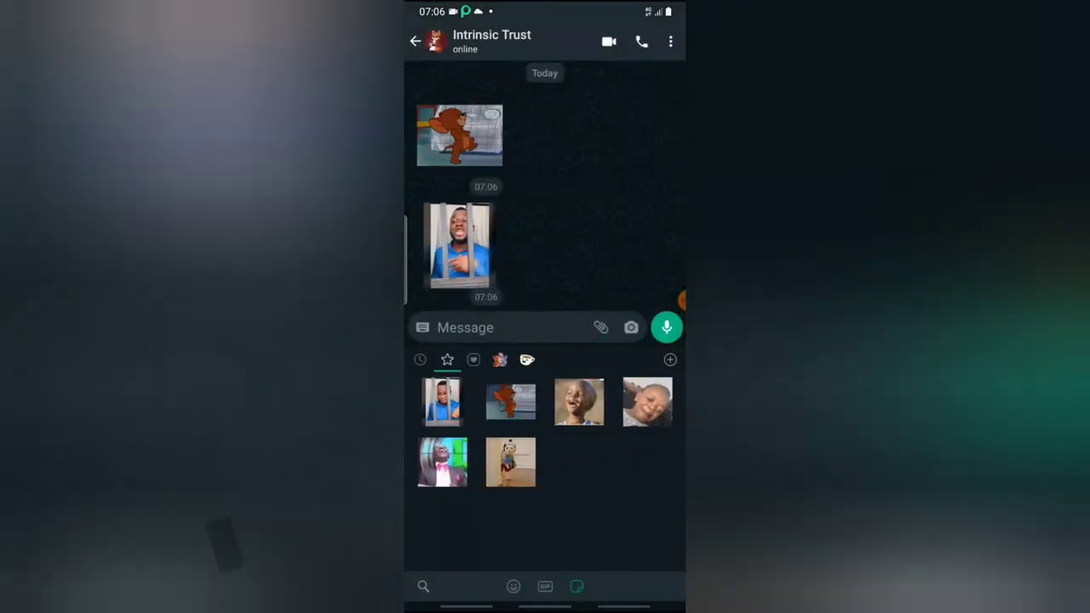
pyautogui.click(473, 359)
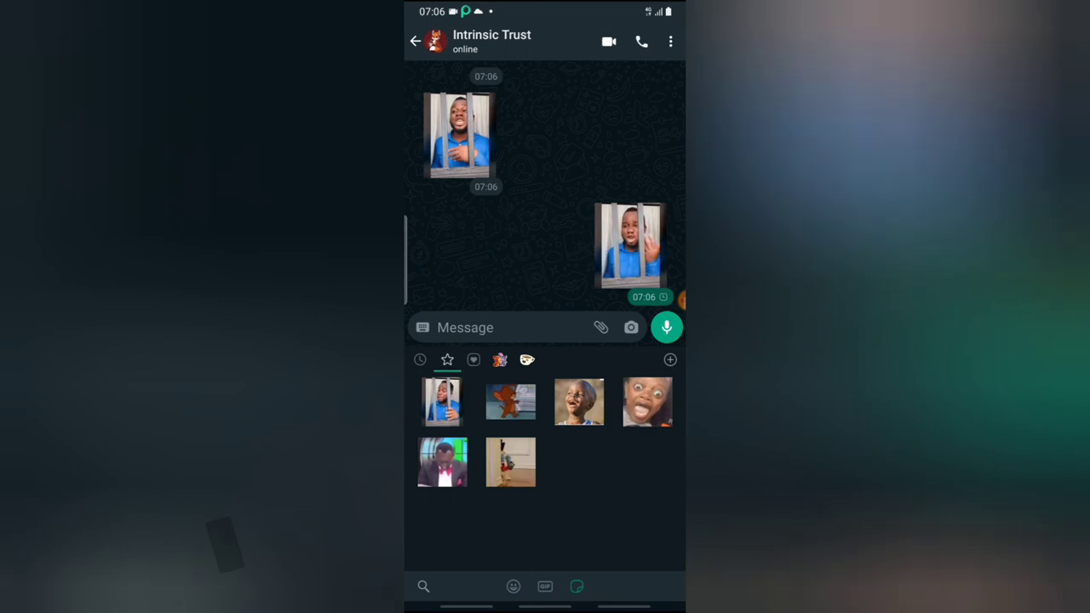
pyautogui.click(415, 41)
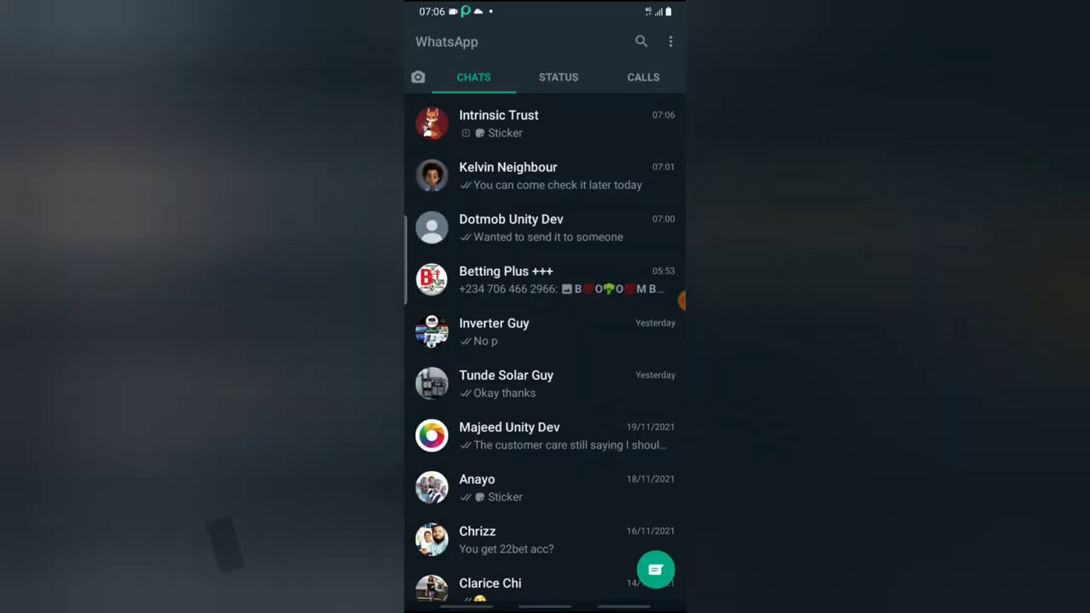
pyautogui.click(508, 176)
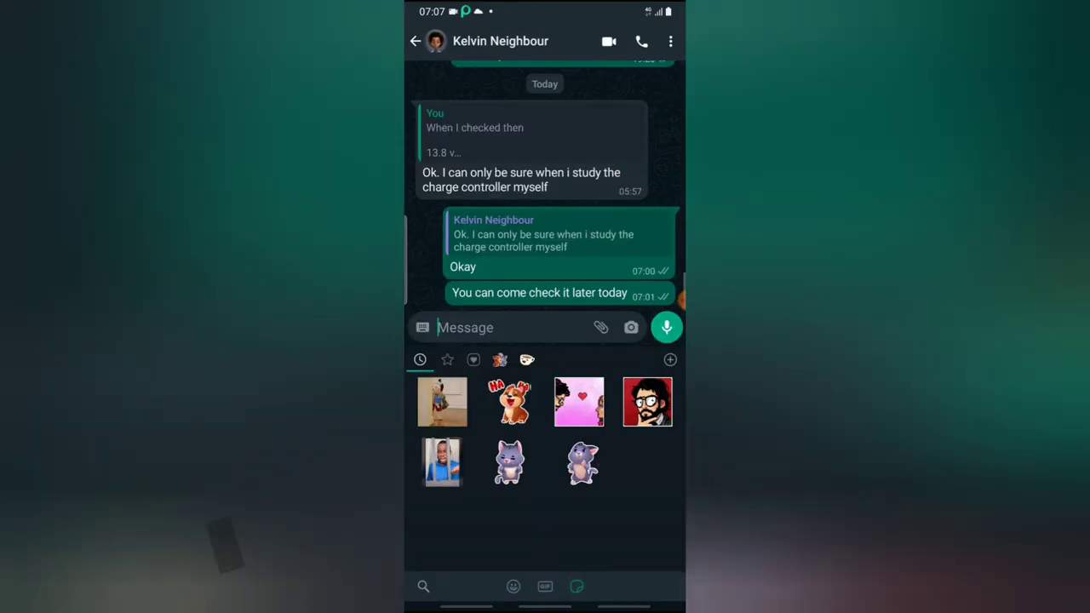
pyautogui.click(446, 358)
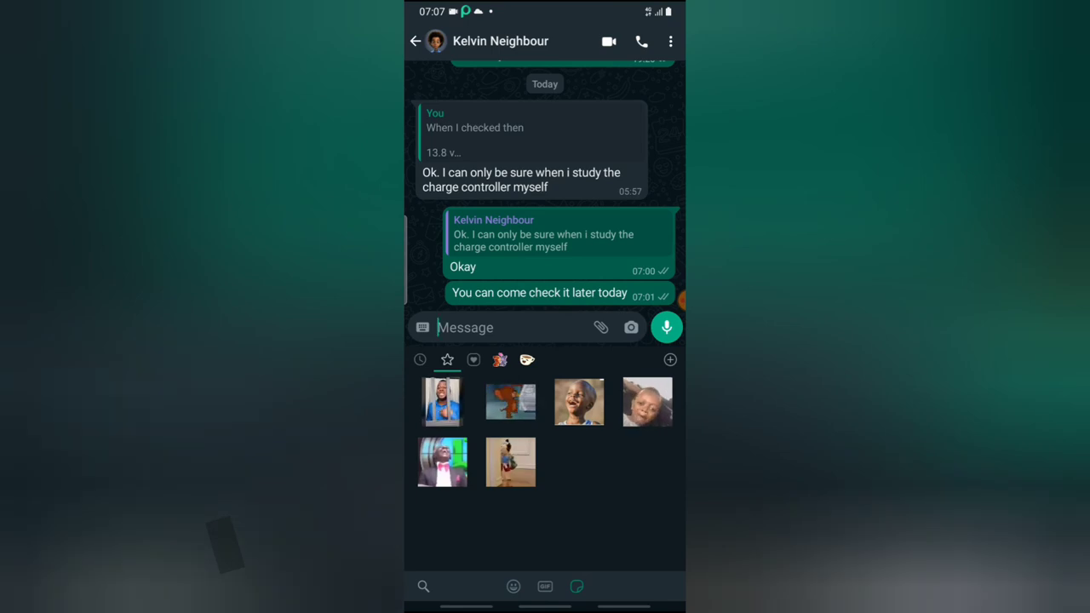
pyautogui.click(443, 403)
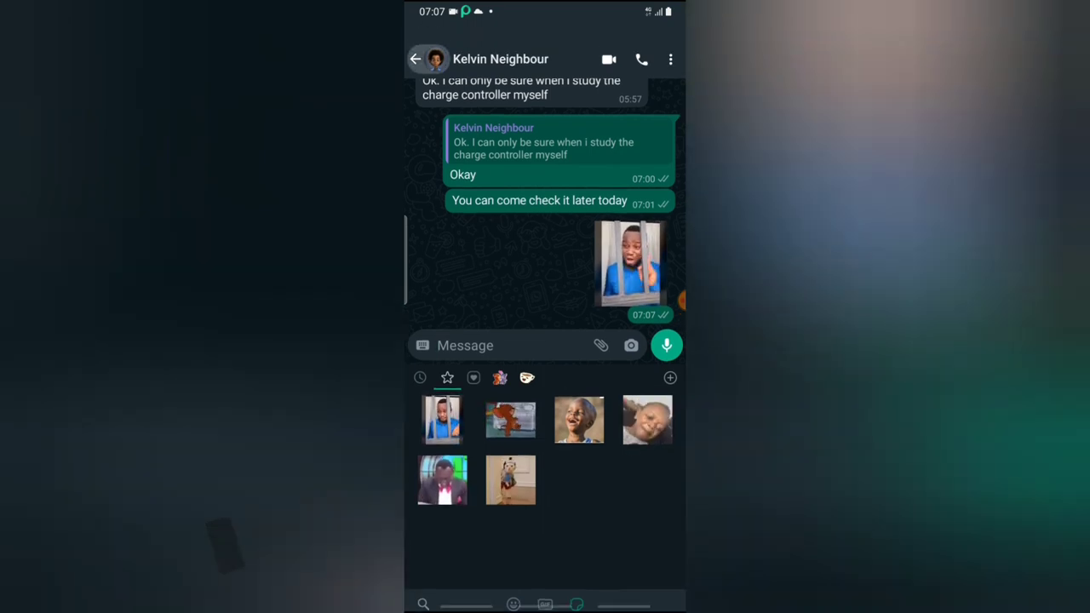
pyautogui.click(416, 58)
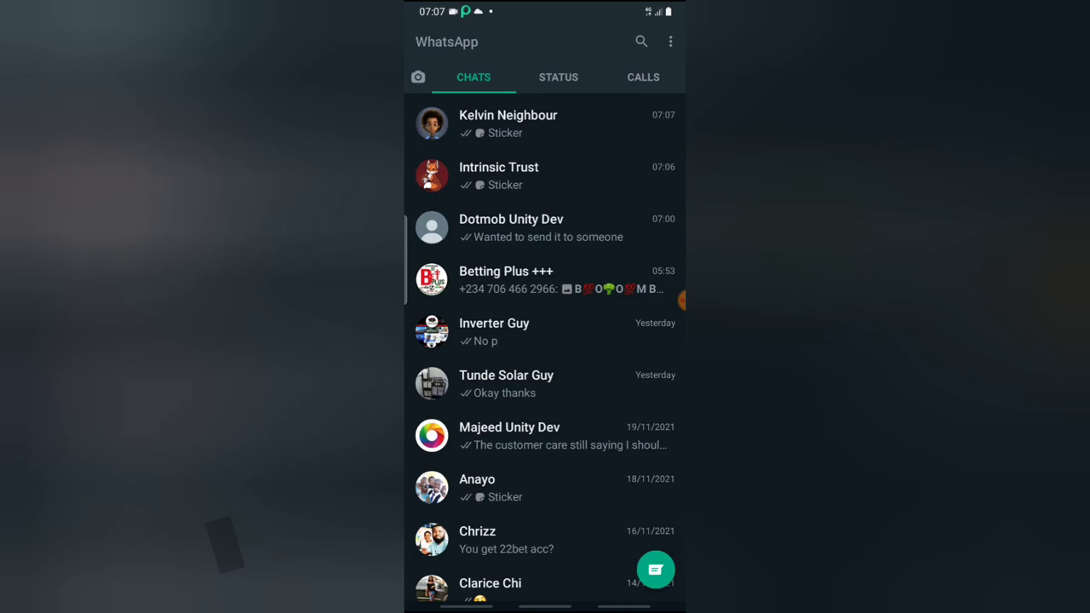
pyautogui.press('Home')
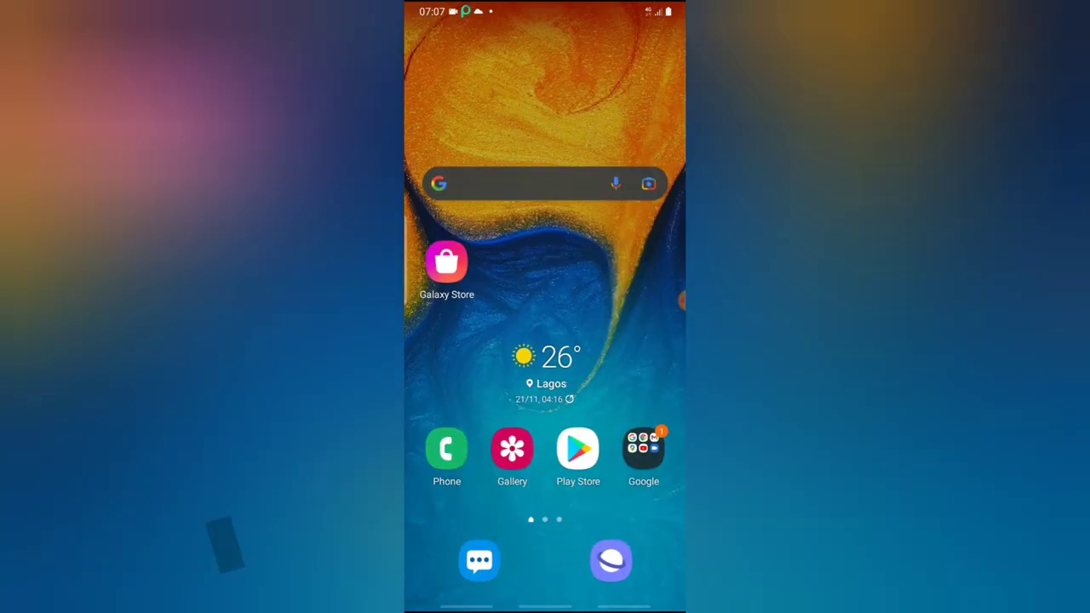